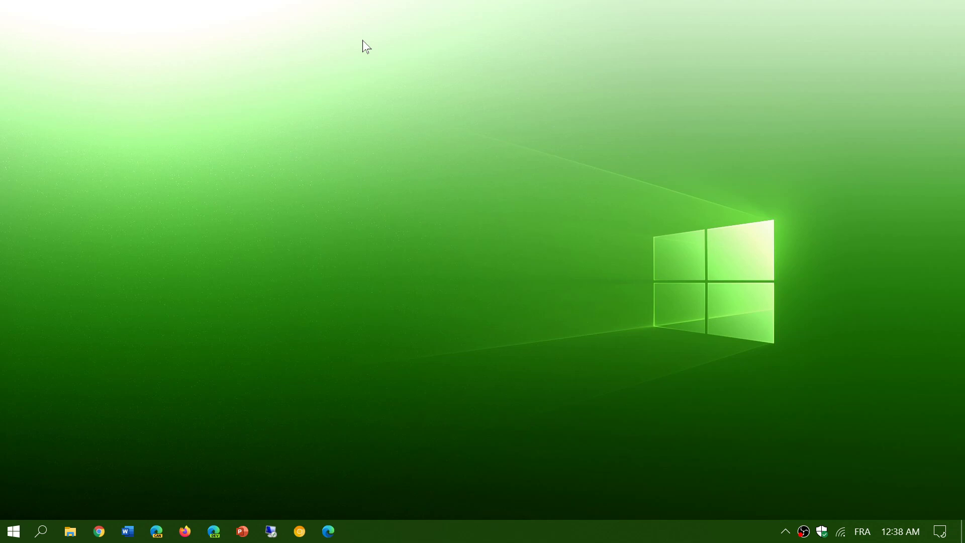
pyautogui.moveTo(941, 531)
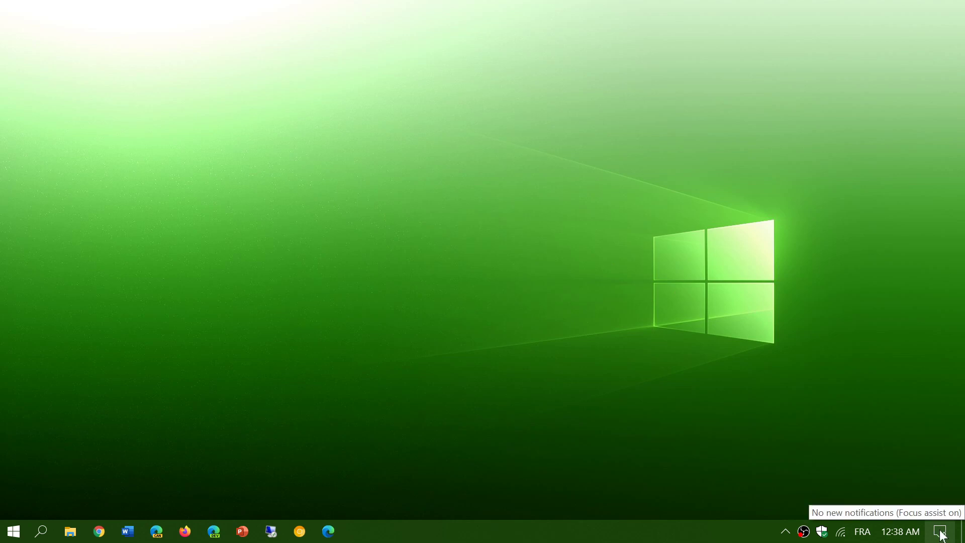
# - Reach the Windows Update page via Action Center, All settings and Update & Security
pyautogui.click(939, 531)
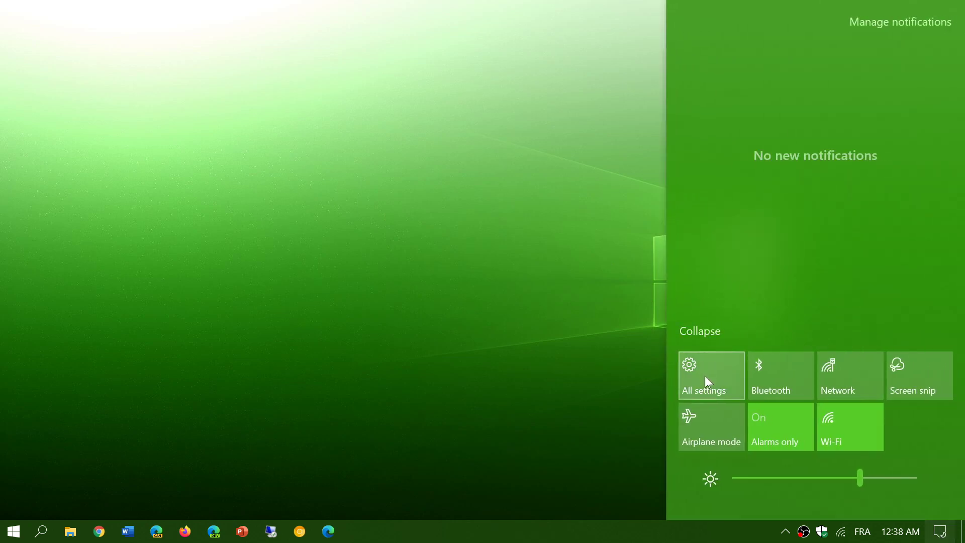
pyautogui.click(704, 379)
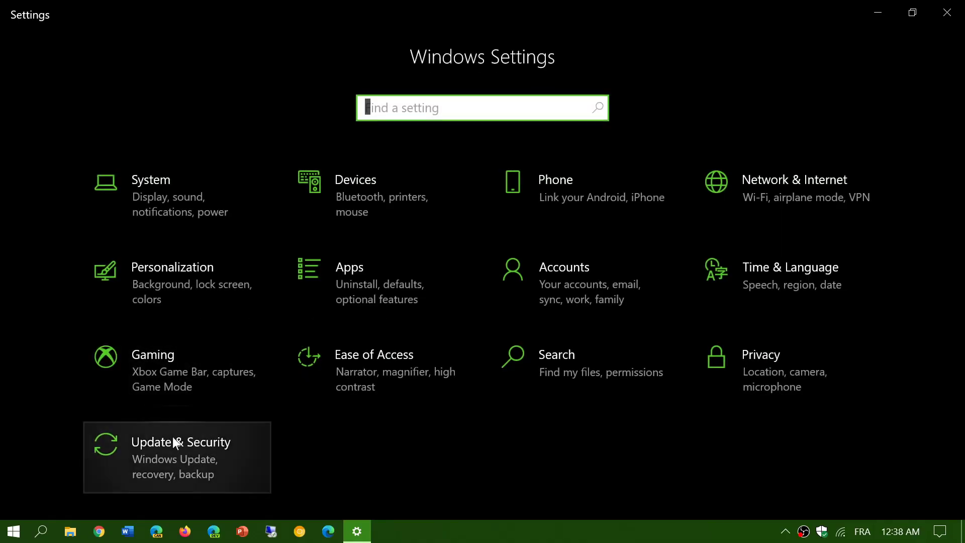
pyautogui.click(179, 443)
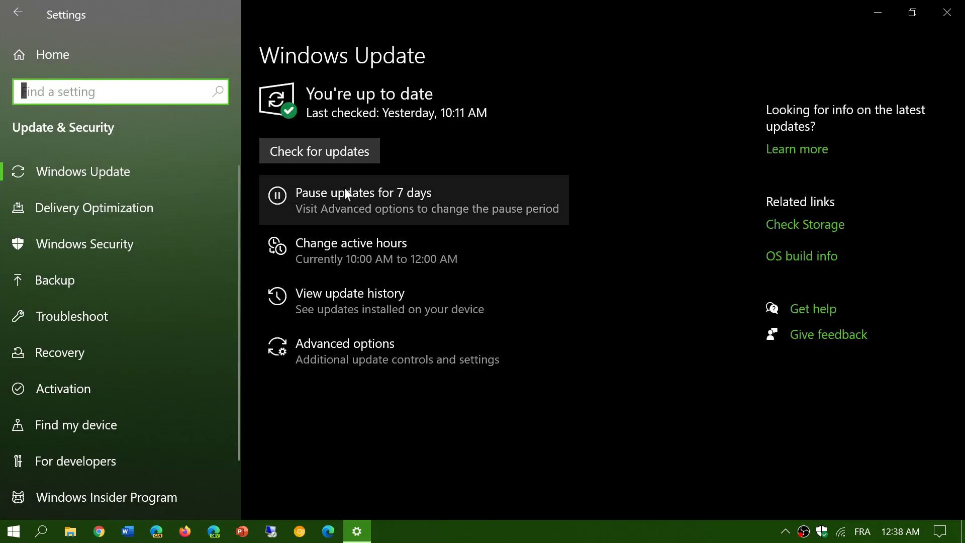
pyautogui.moveTo(582, 416)
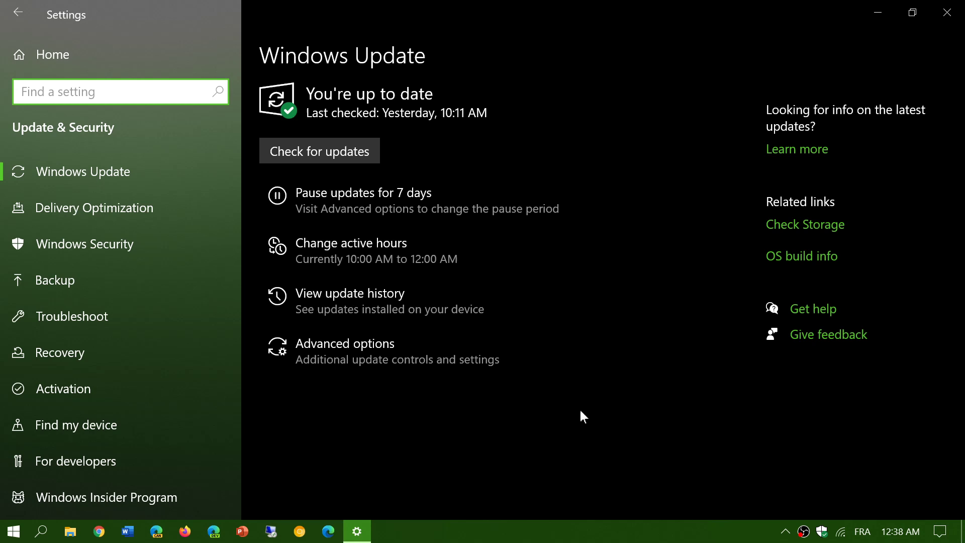
pyautogui.click(120, 92)
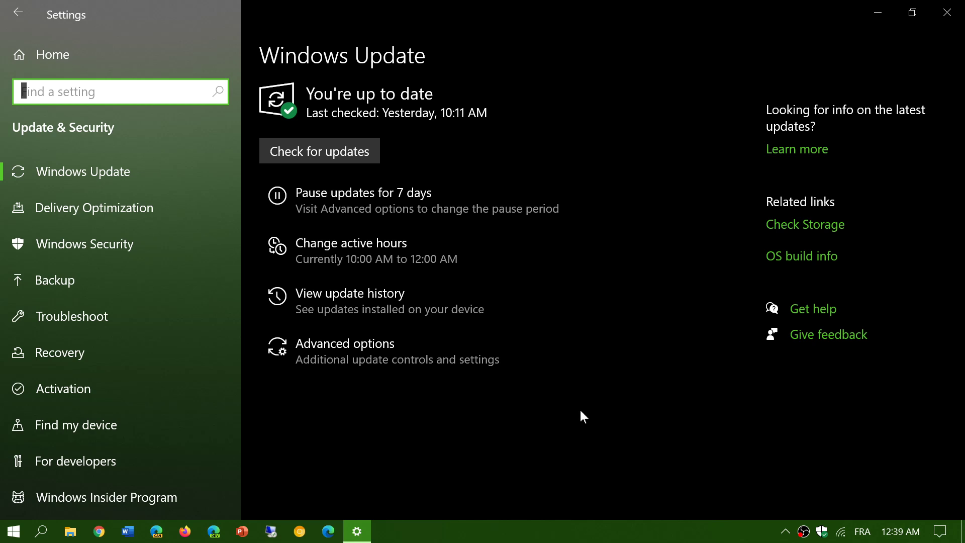
pyautogui.moveTo(827, 7)
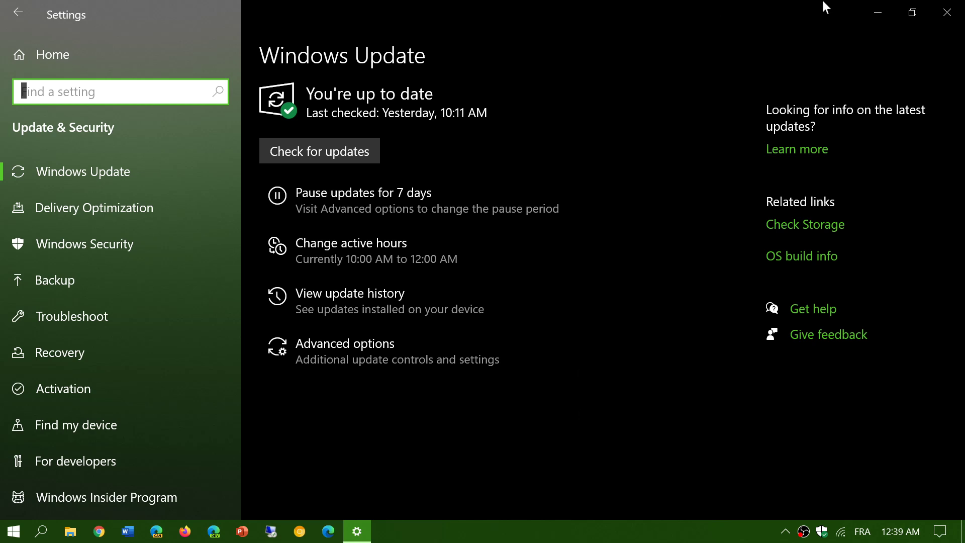
# - Start a Windows Search so winver can be looked up as the best match
pyautogui.click(947, 12)
pyautogui.write('winver')
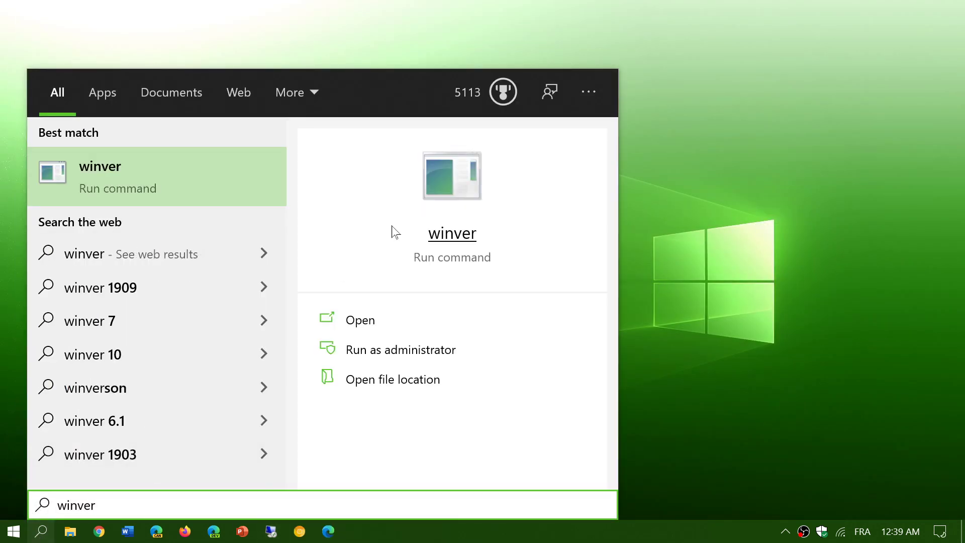
pyautogui.moveTo(772, 221)
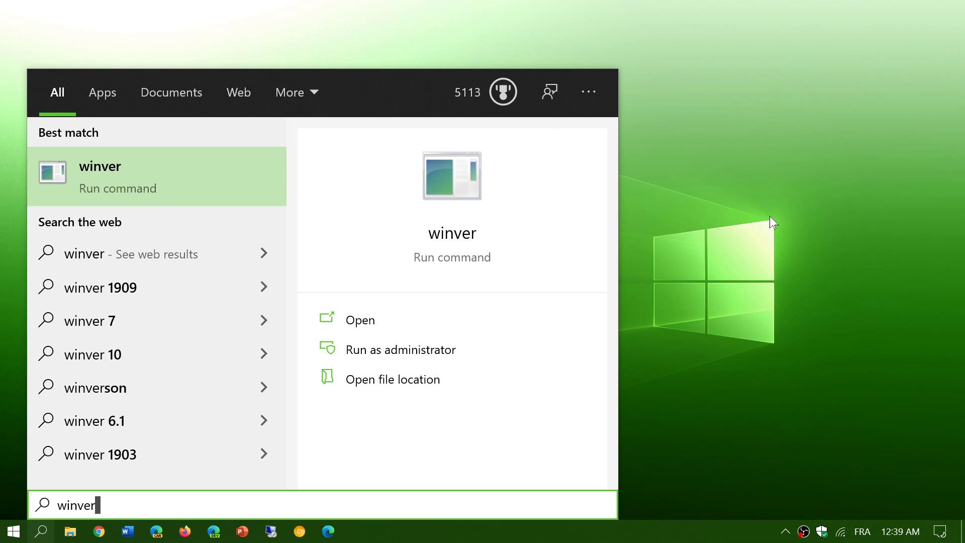